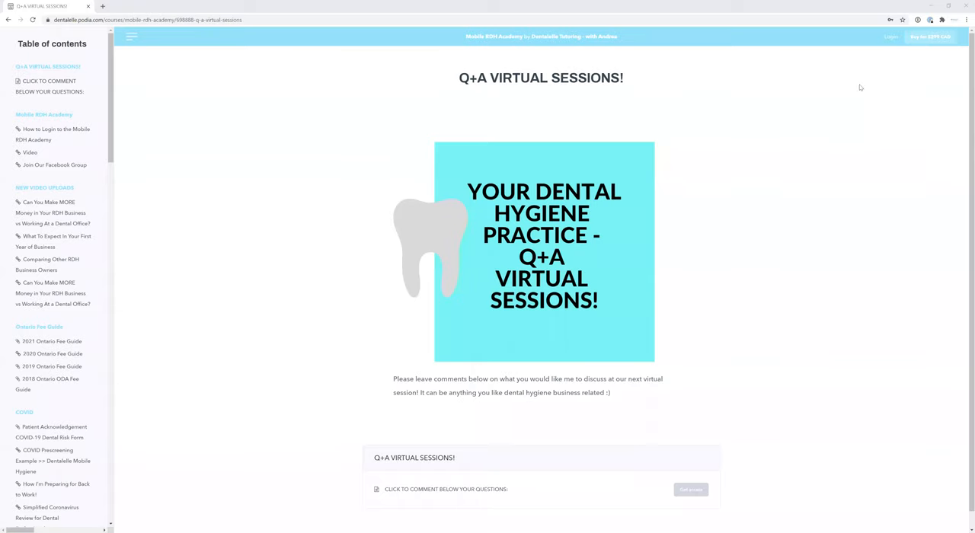
mouse_move(855, 92)
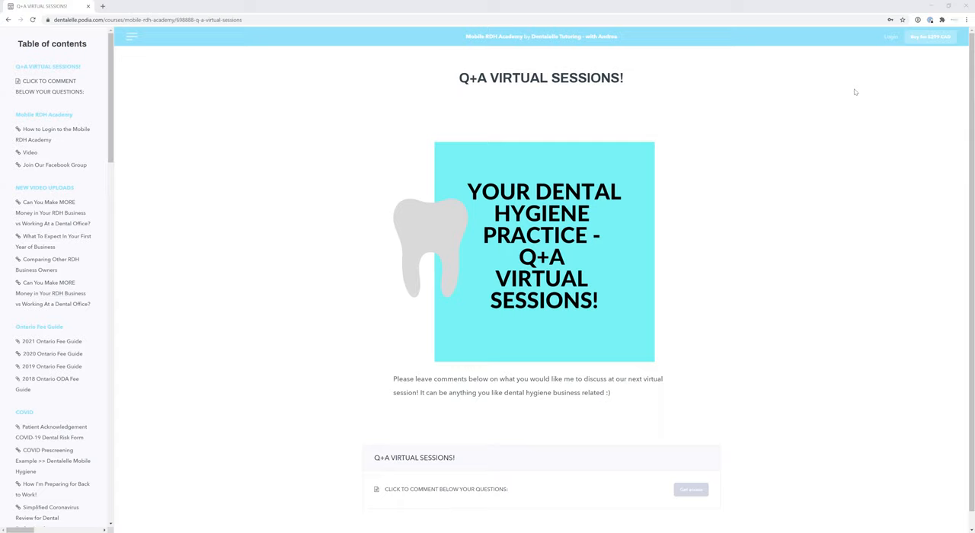
mouse_move(341, 152)
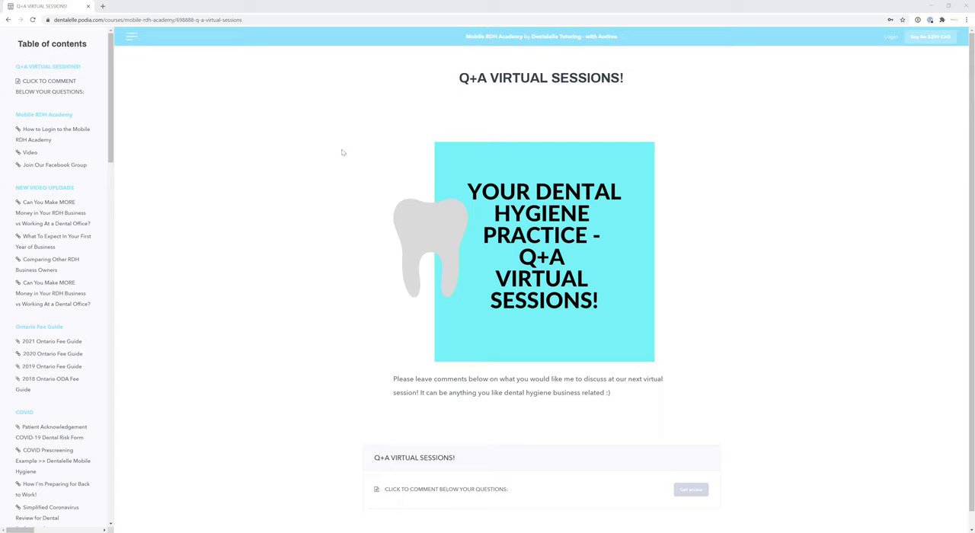
mouse_move(632, 297)
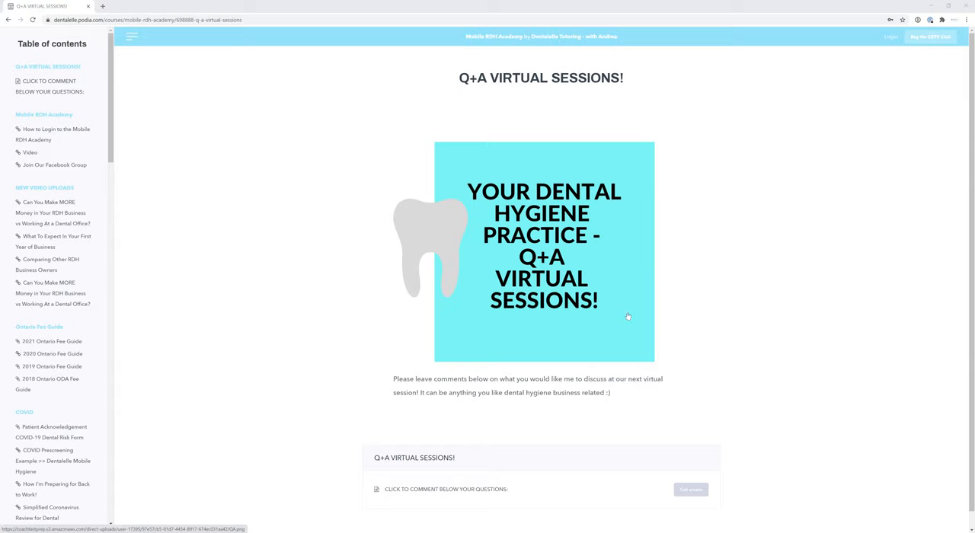
mouse_move(356, 311)
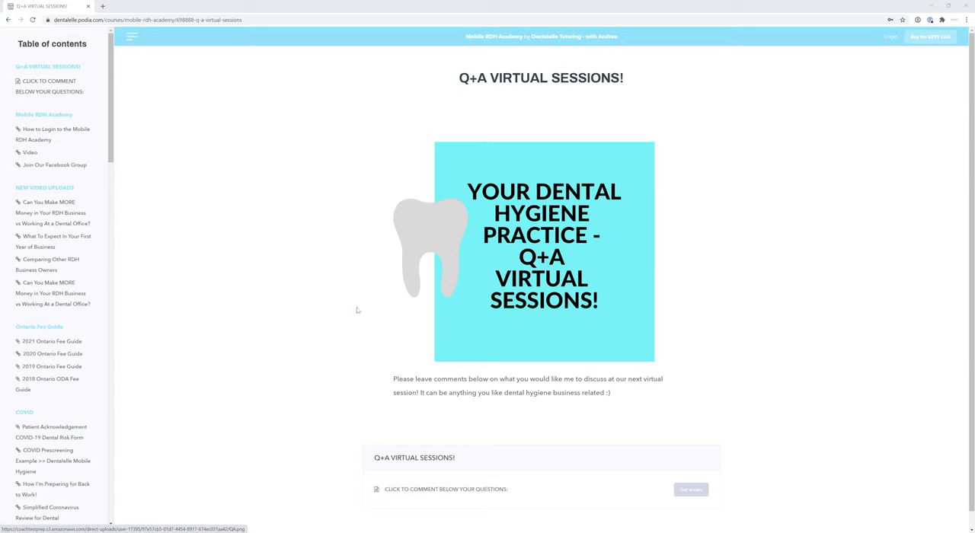
mouse_move(341, 312)
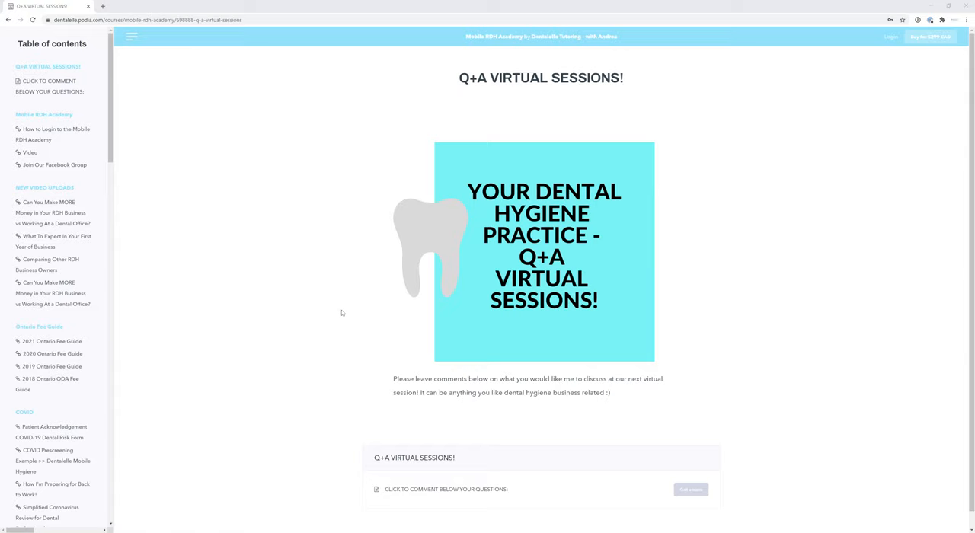
mouse_move(353, 302)
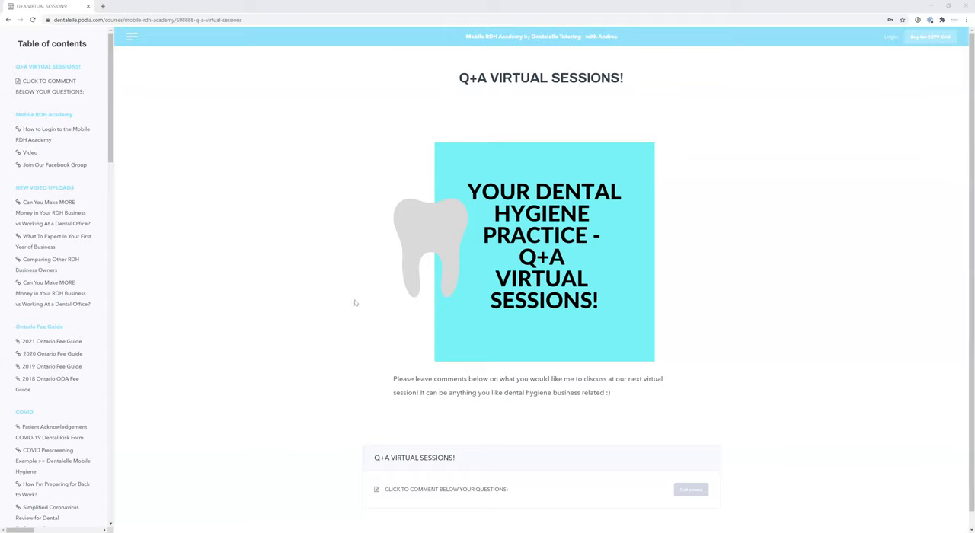
mouse_move(344, 271)
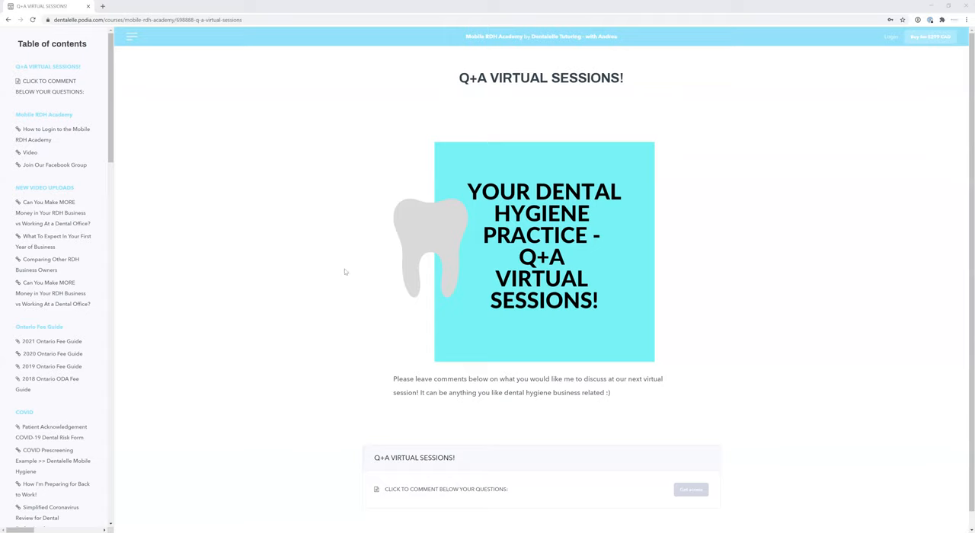
mouse_move(340, 231)
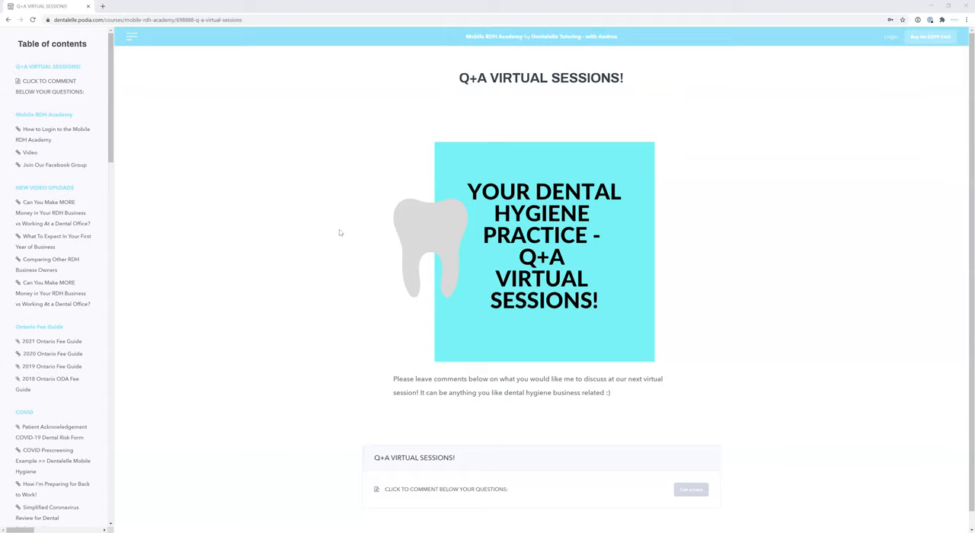
mouse_move(336, 198)
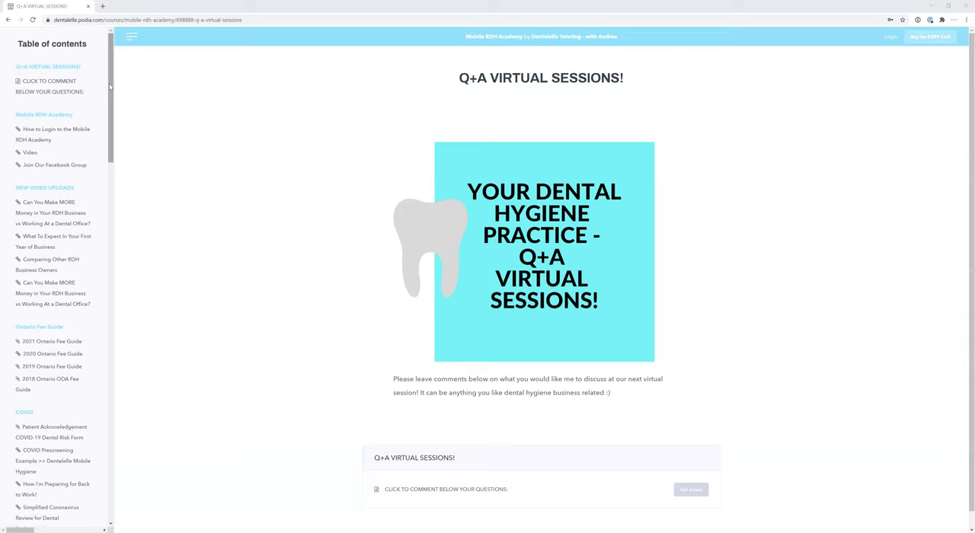
Navigate to the 'Click to comment below your questions' lesson from the table of contents sidebar
scroll("down", 3)
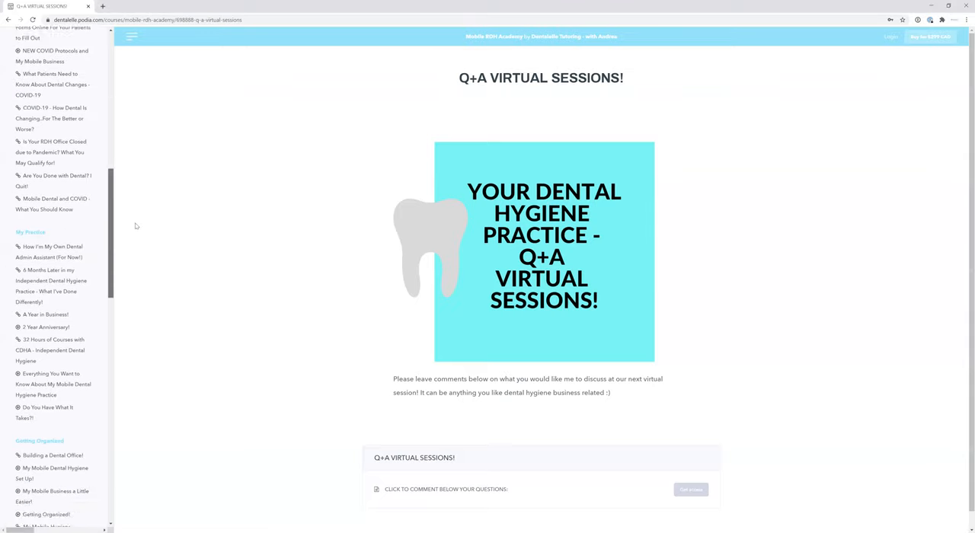
scroll("down", 3)
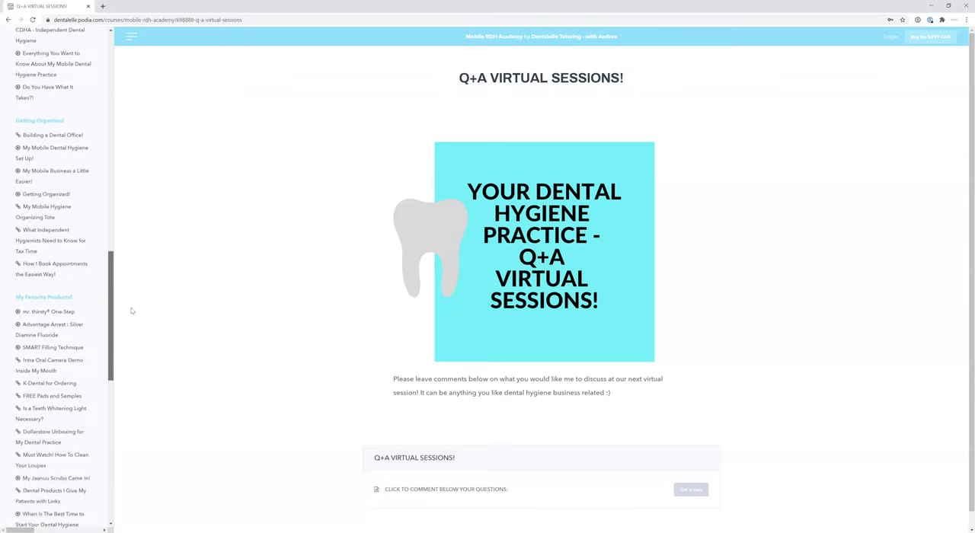
scroll("down", 3)
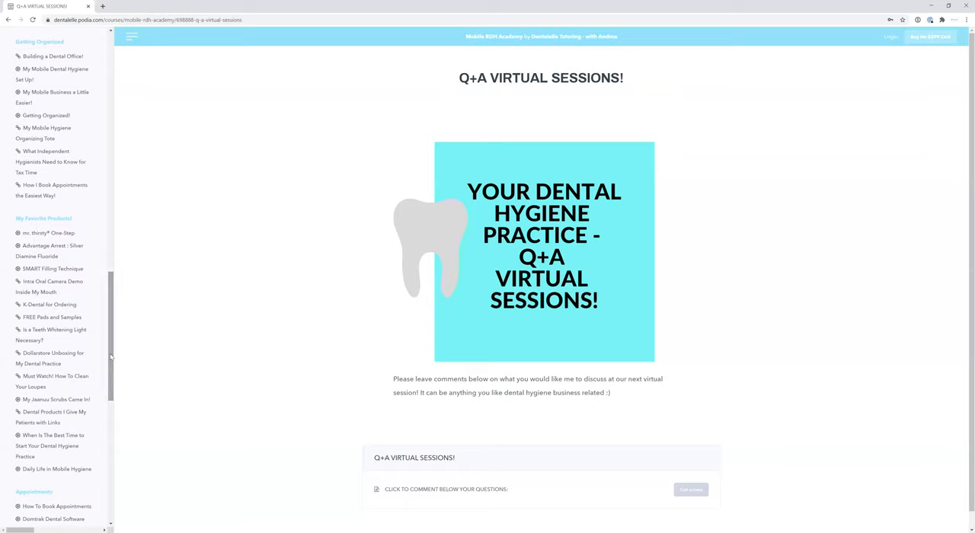
scroll("down", 3)
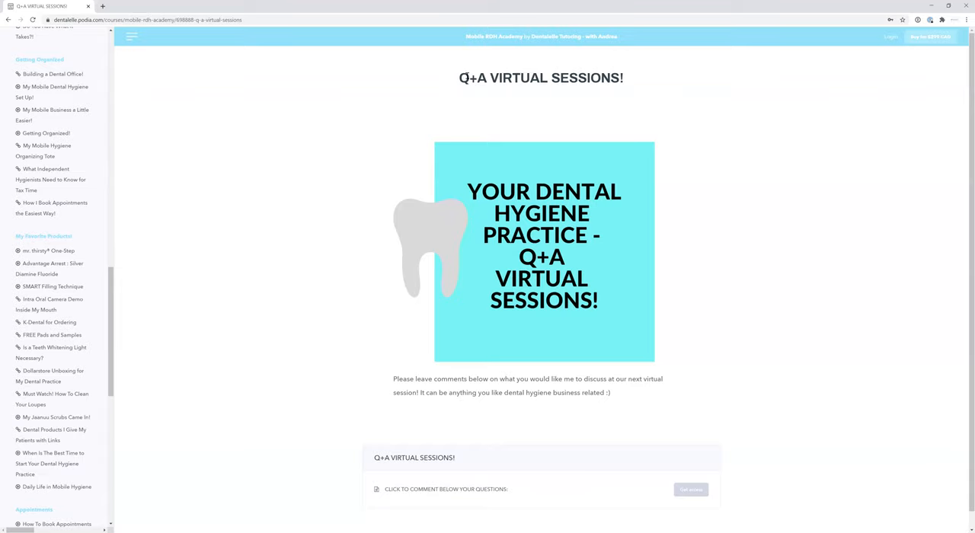
mouse_move(123, 299)
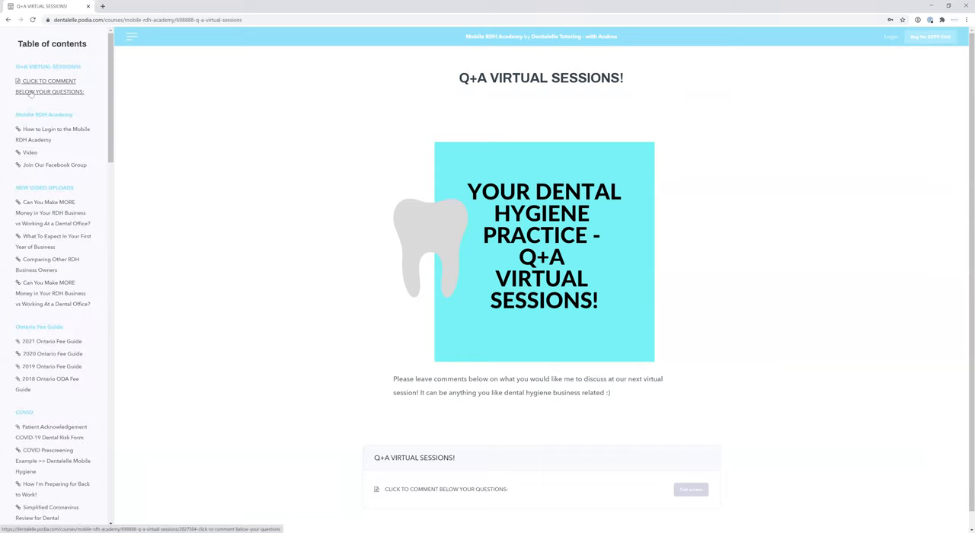
left_click(49, 86)
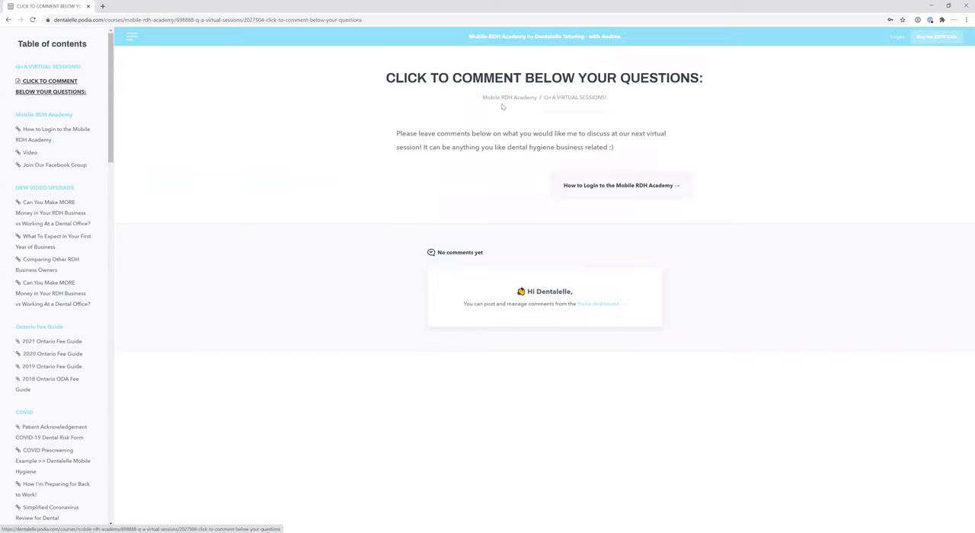
mouse_move(509, 299)
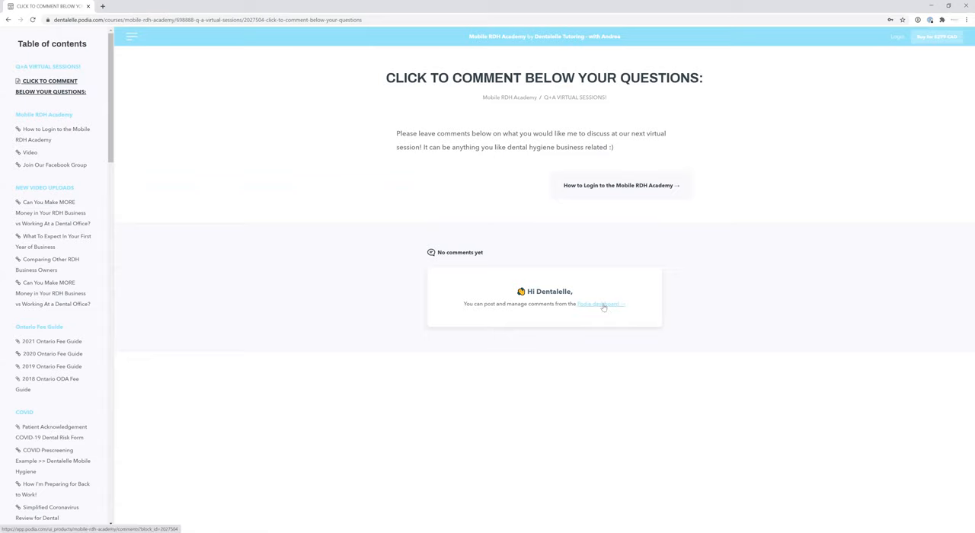
mouse_move(602, 303)
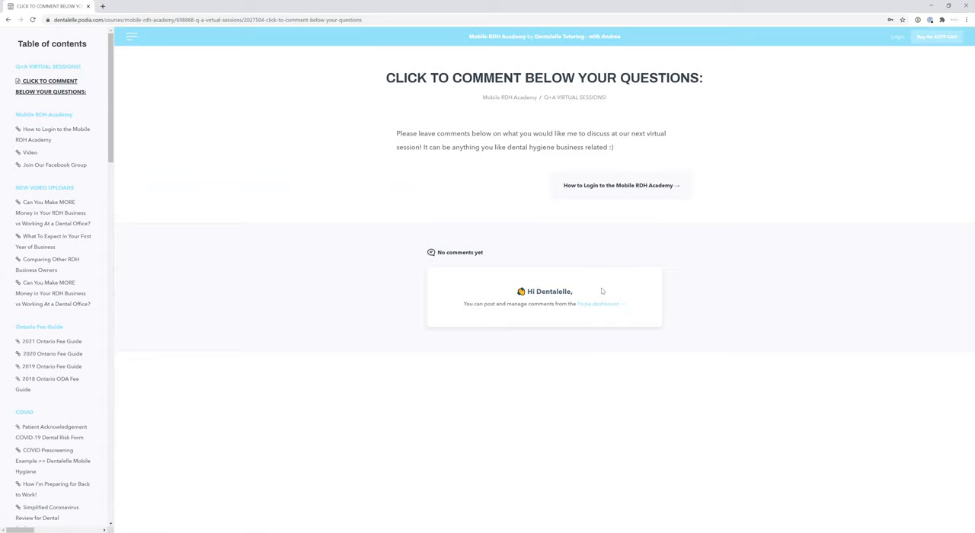
mouse_move(606, 277)
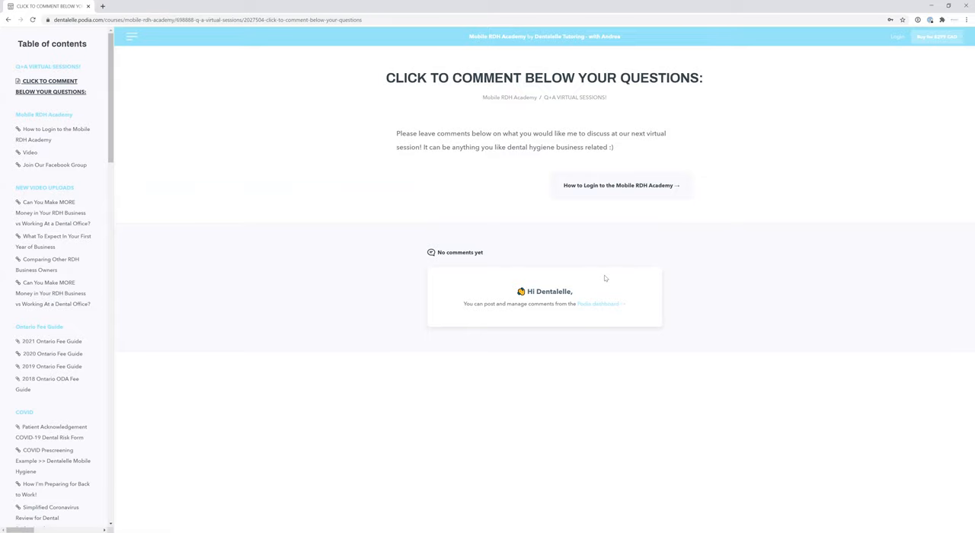
mouse_move(608, 265)
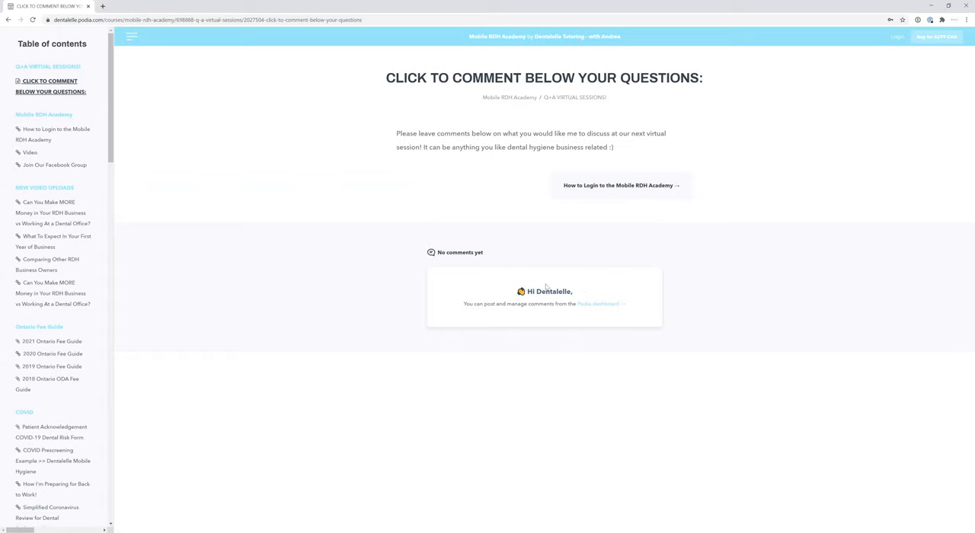
mouse_move(527, 288)
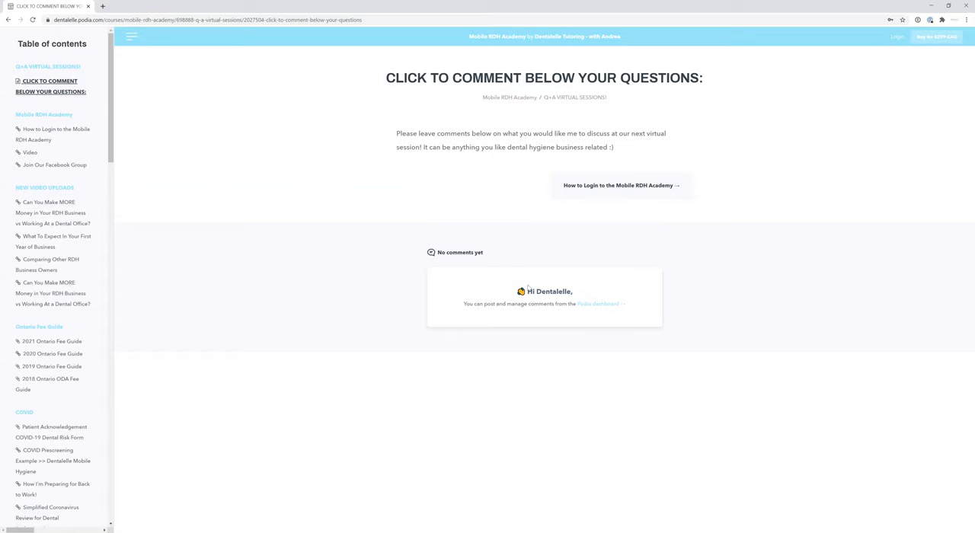
mouse_move(462, 238)
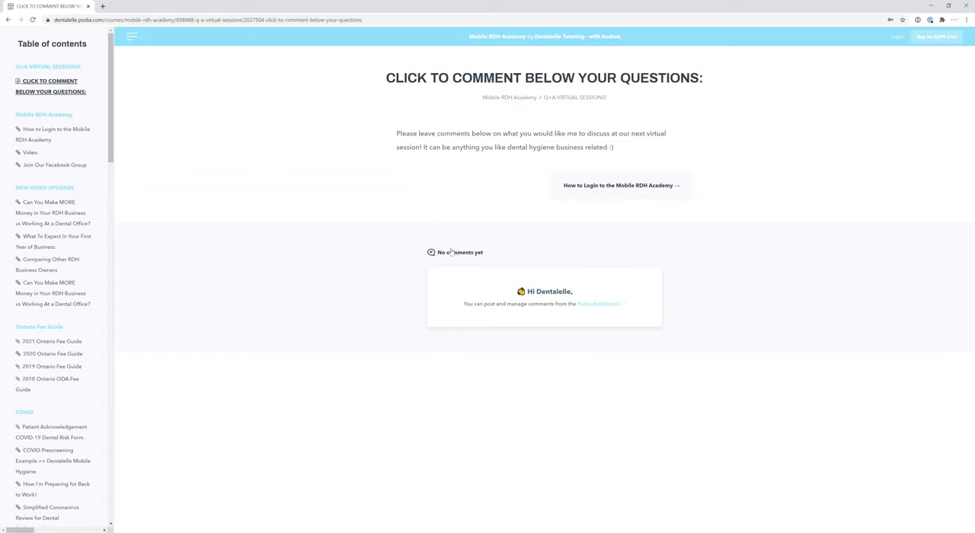
mouse_move(759, 140)
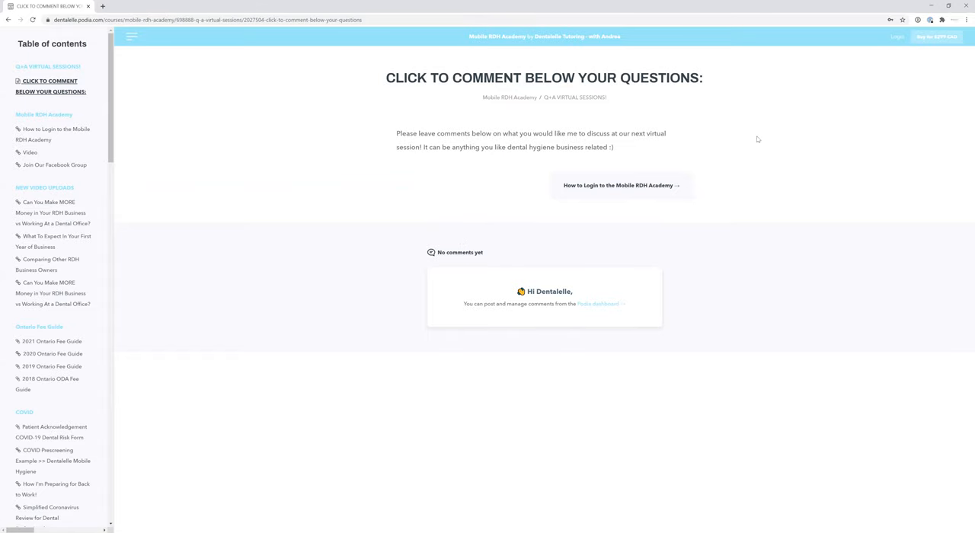
mouse_move(796, 181)
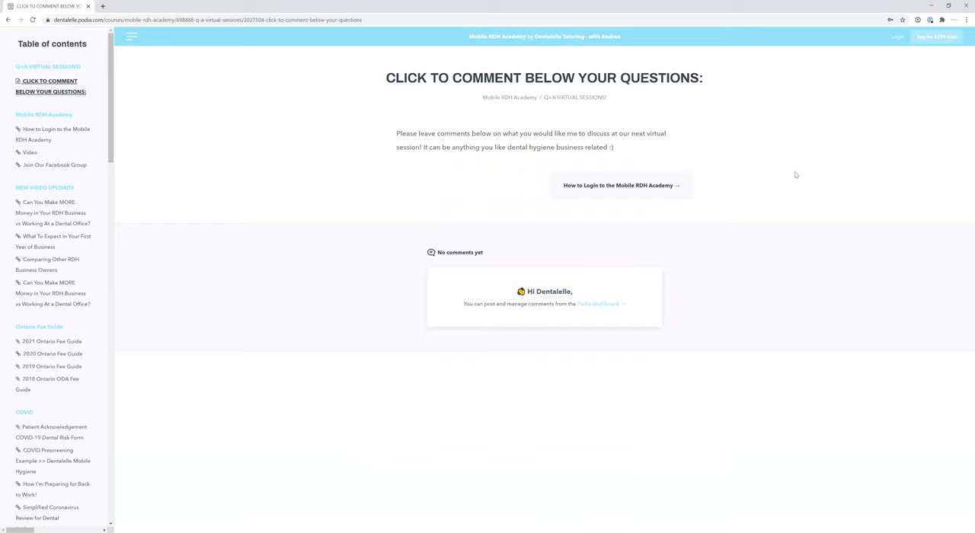
mouse_move(777, 163)
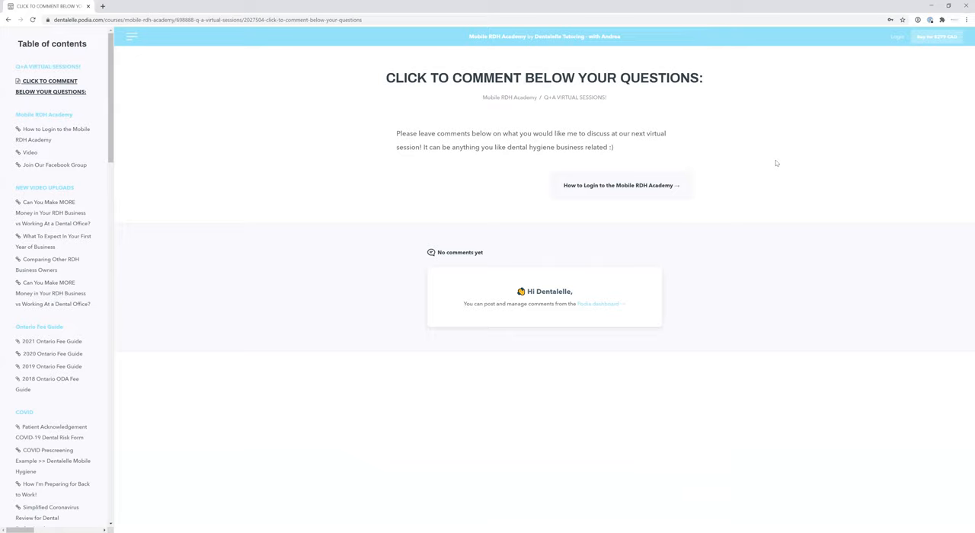
mouse_move(777, 143)
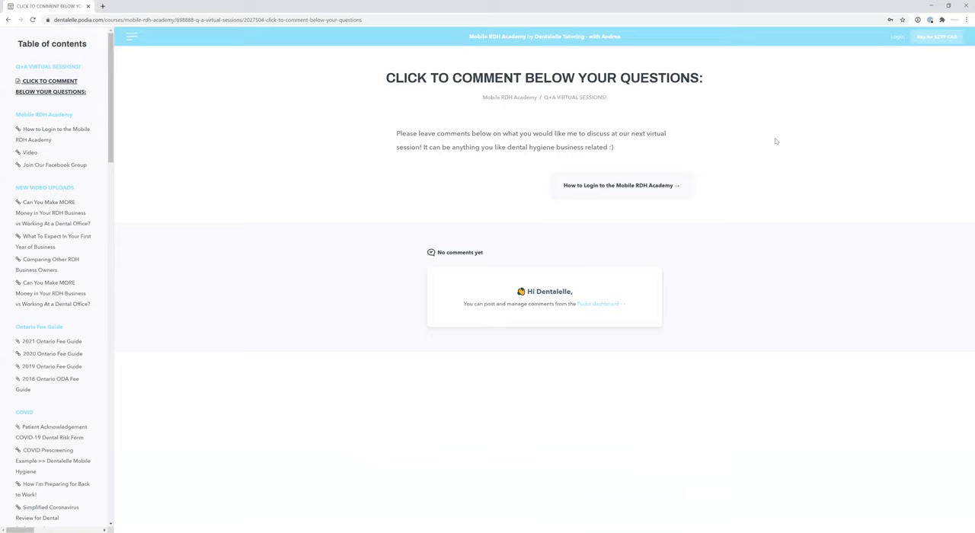
mouse_move(756, 143)
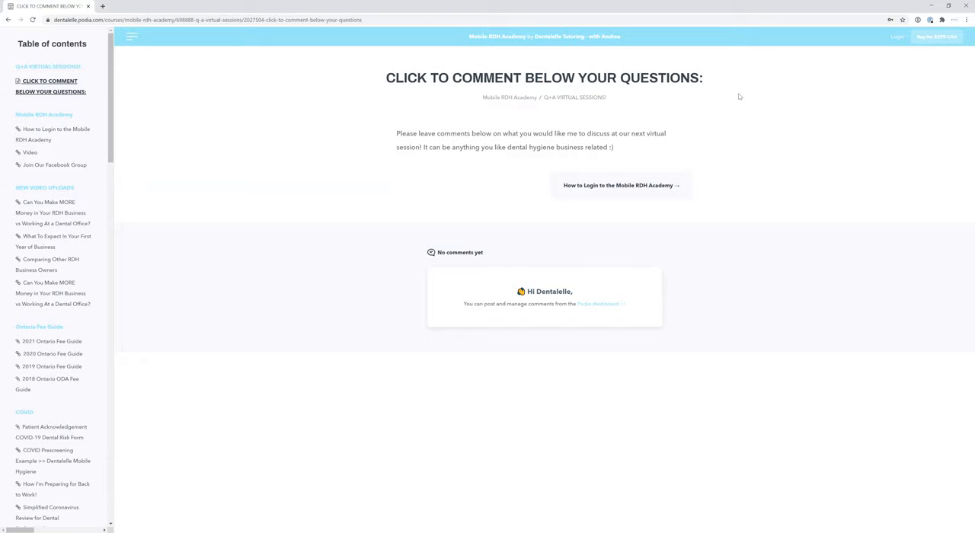
mouse_move(539, 306)
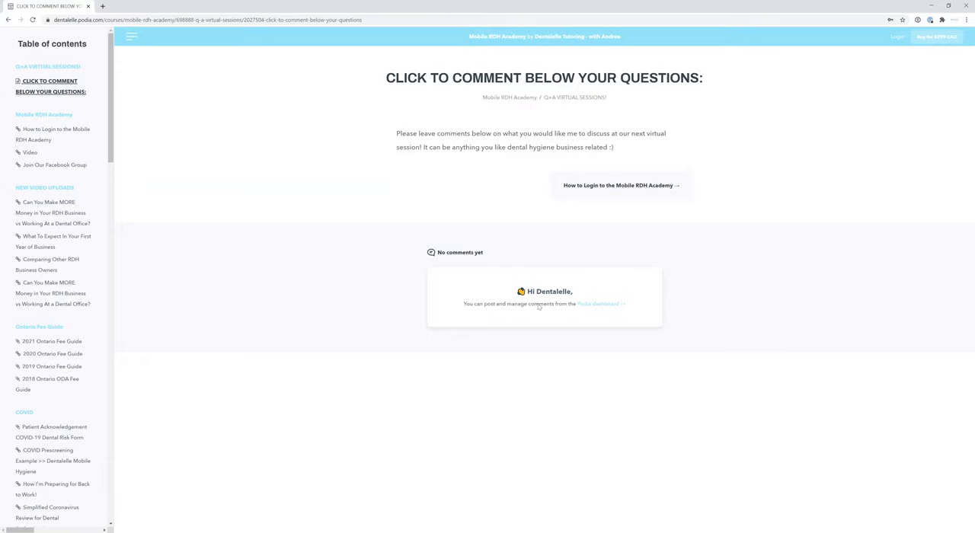
mouse_move(537, 346)
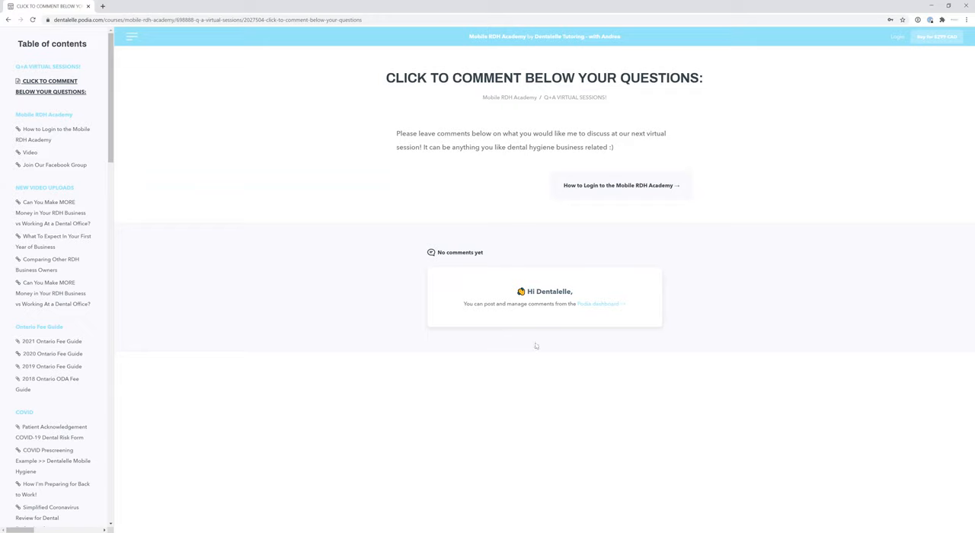
mouse_move(759, 84)
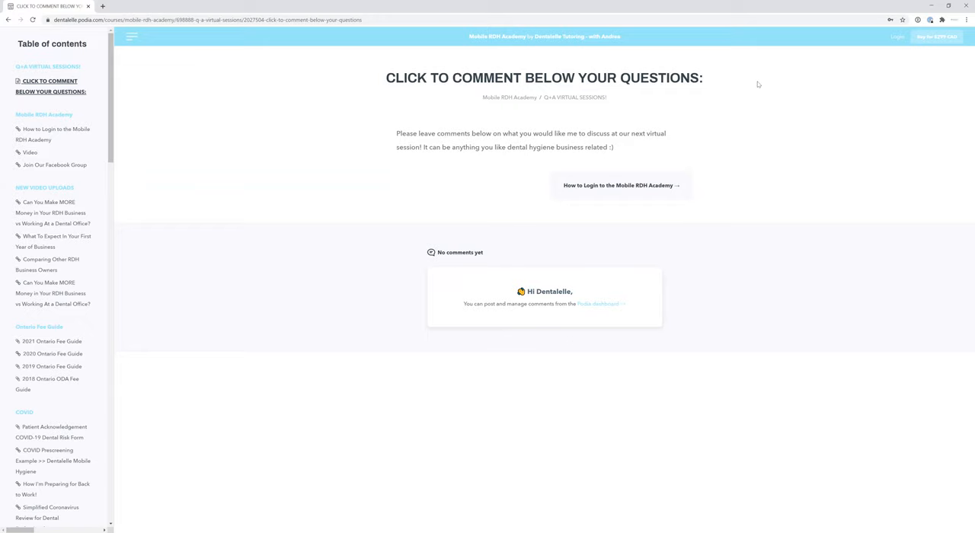